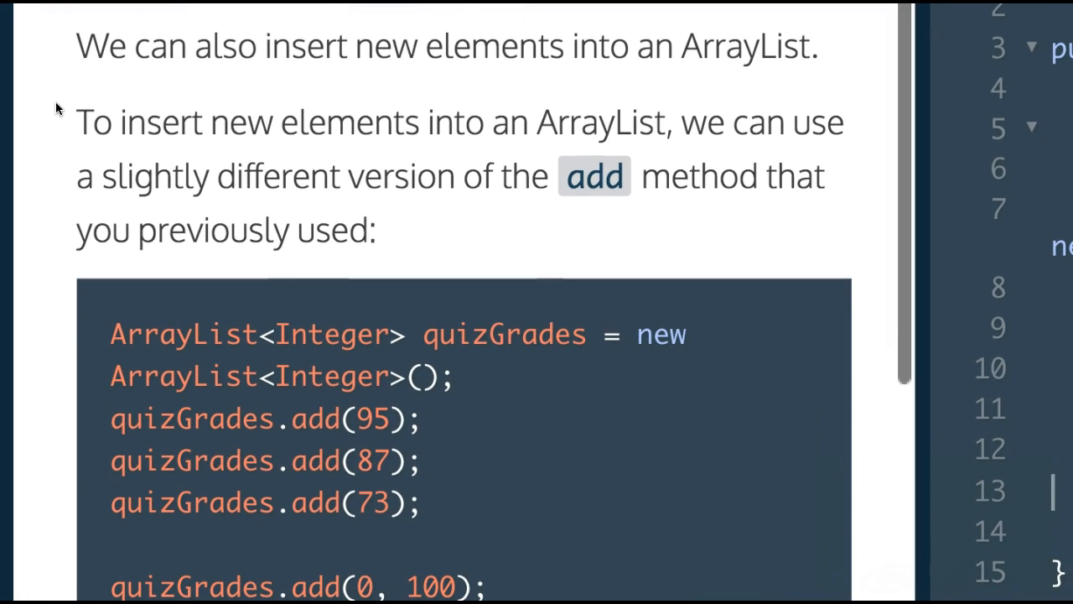
Step: Scroll through the lesson text down to the TemperaturesB exercise instructions
scroll(down, 3)
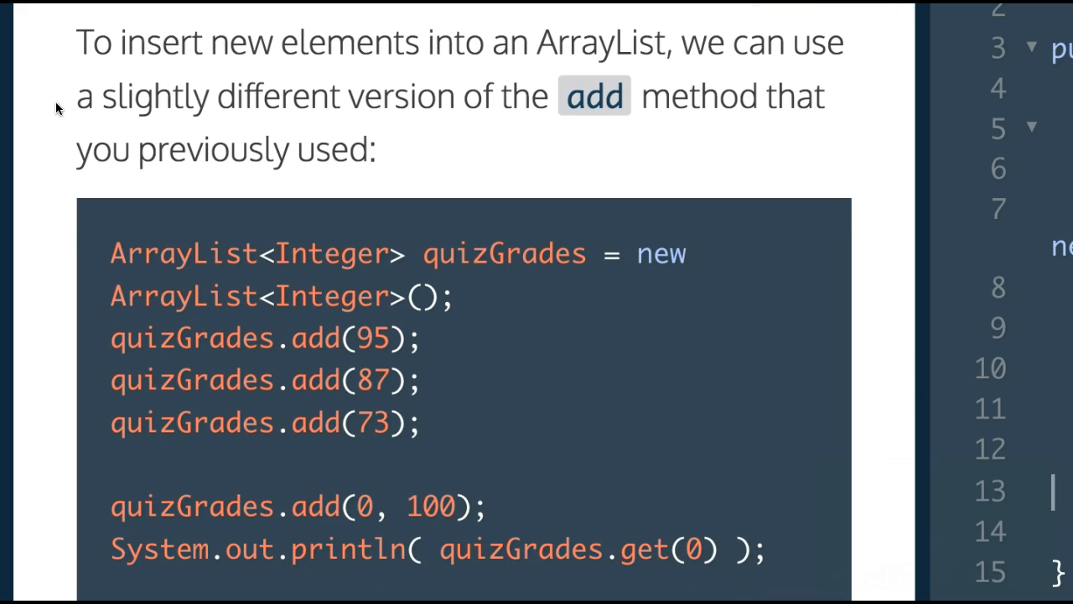
scroll(down, 3)
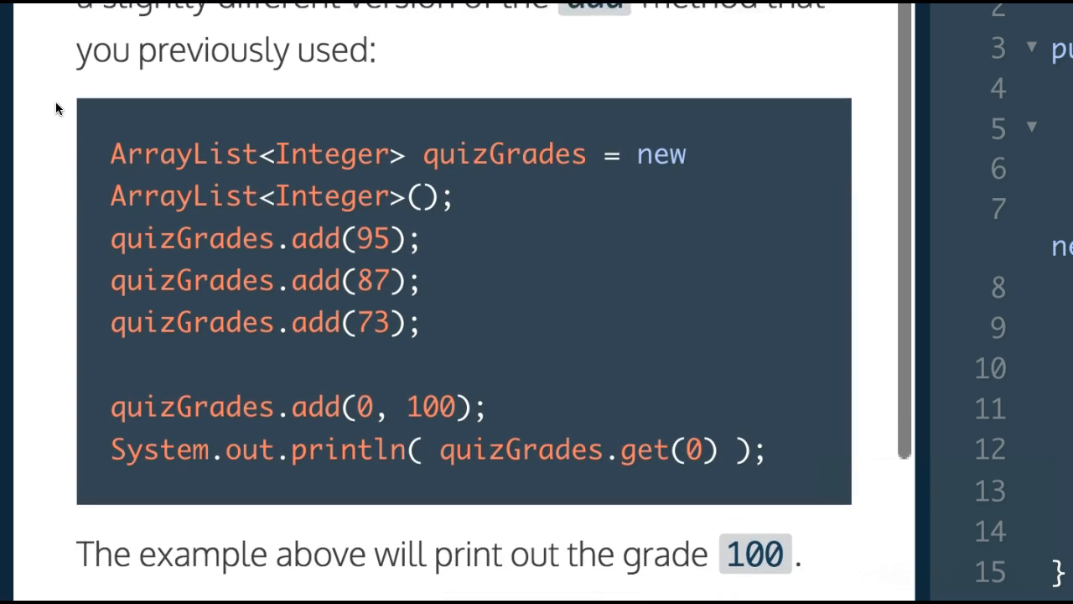
scroll(down, 3)
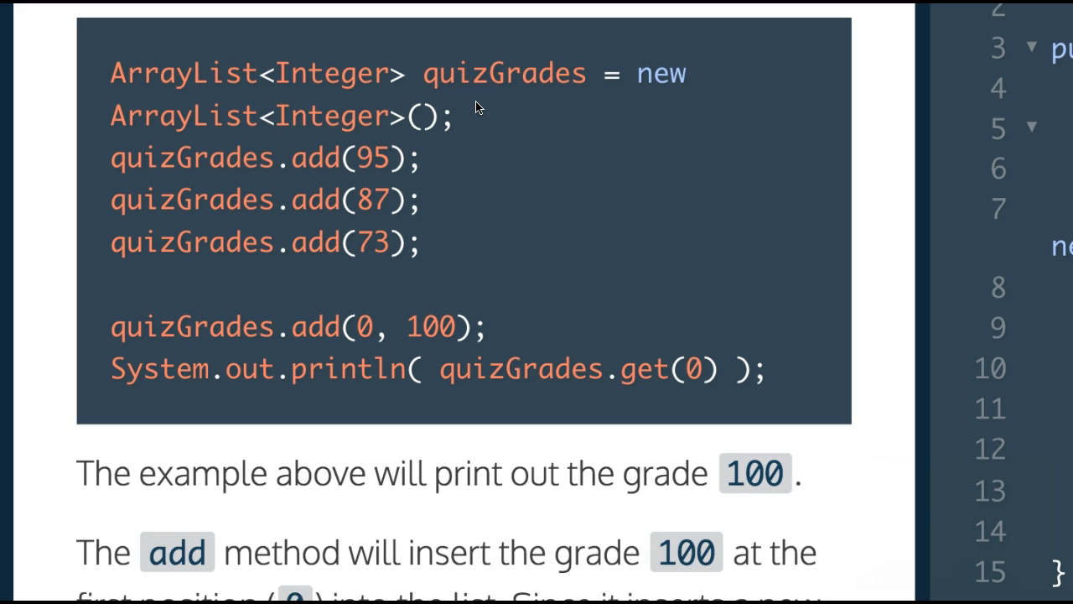
scroll(down, 3)
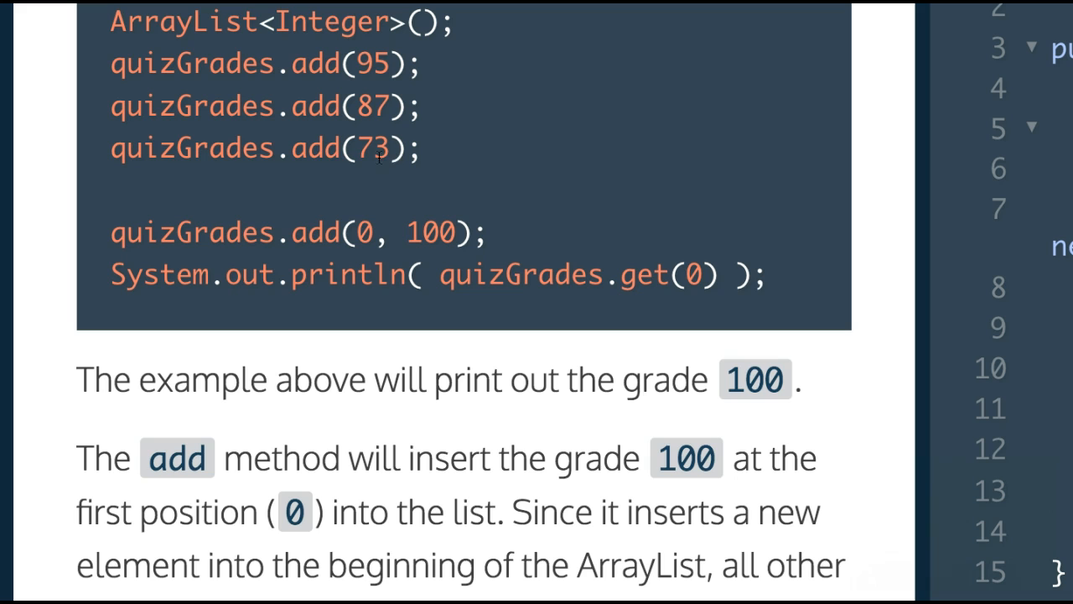
mouse_move(319, 292)
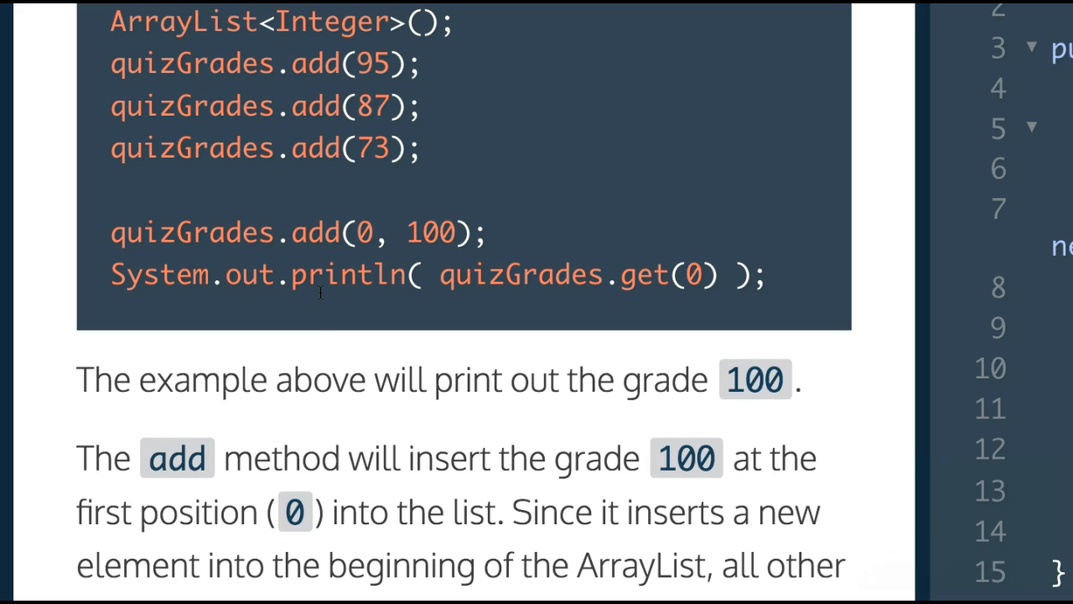
scroll(down, 3)
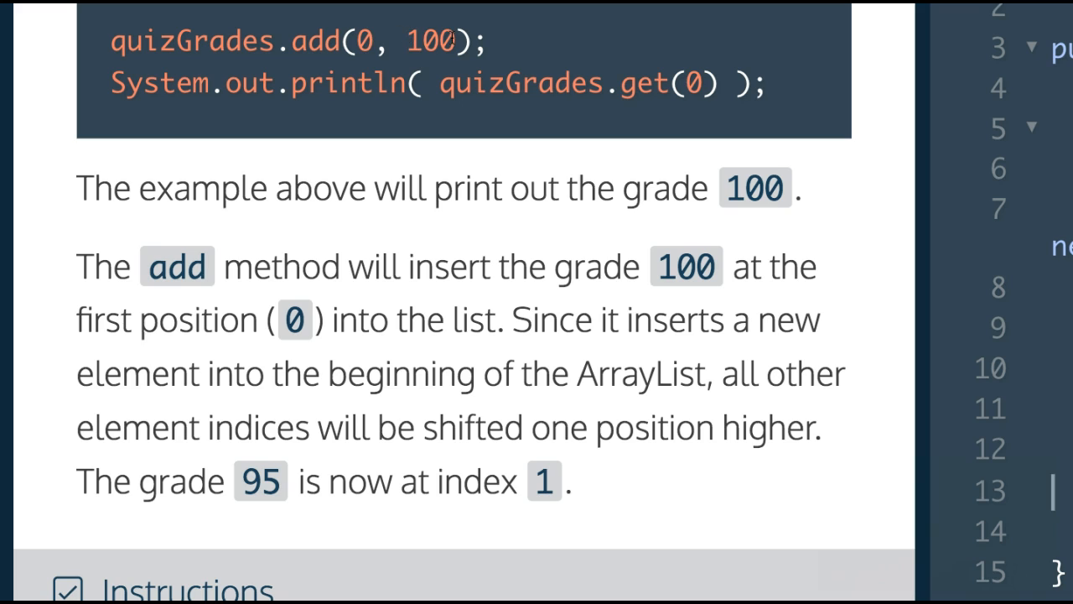
mouse_move(593, 91)
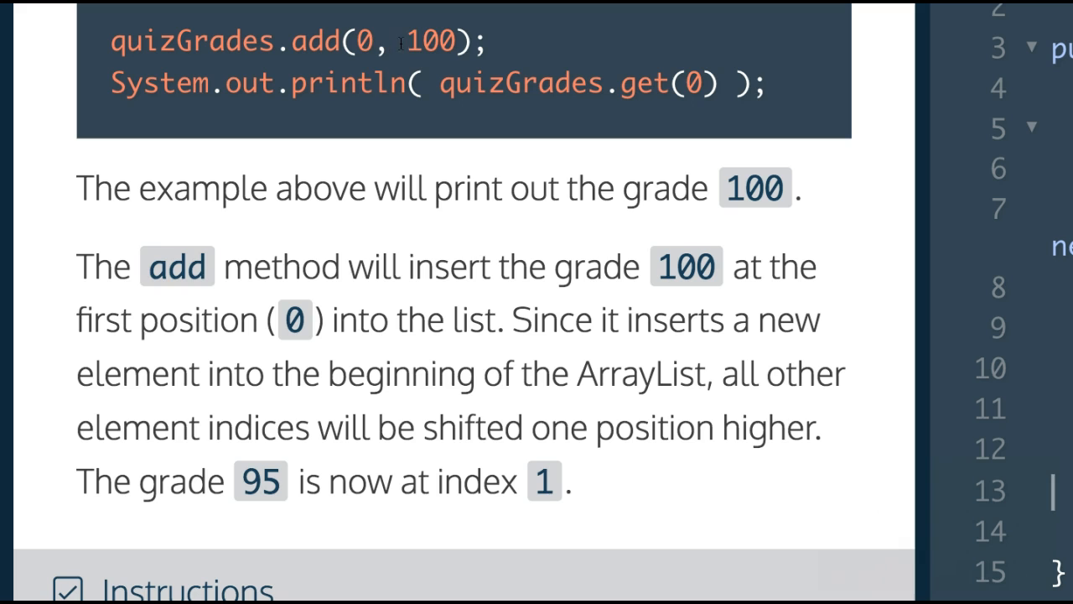
scroll(down, 3)
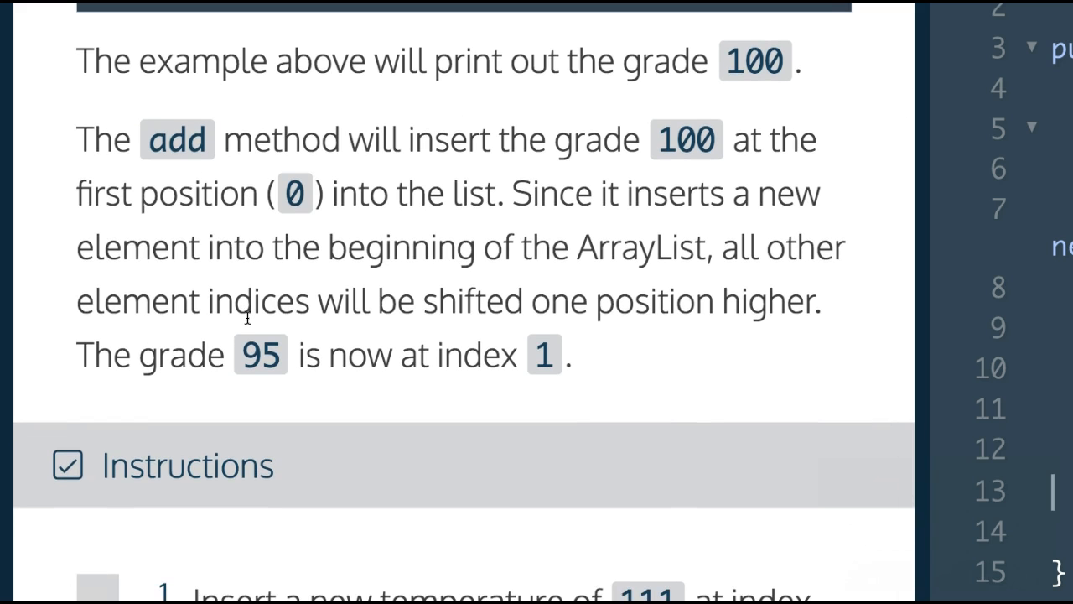
scroll(down, 3)
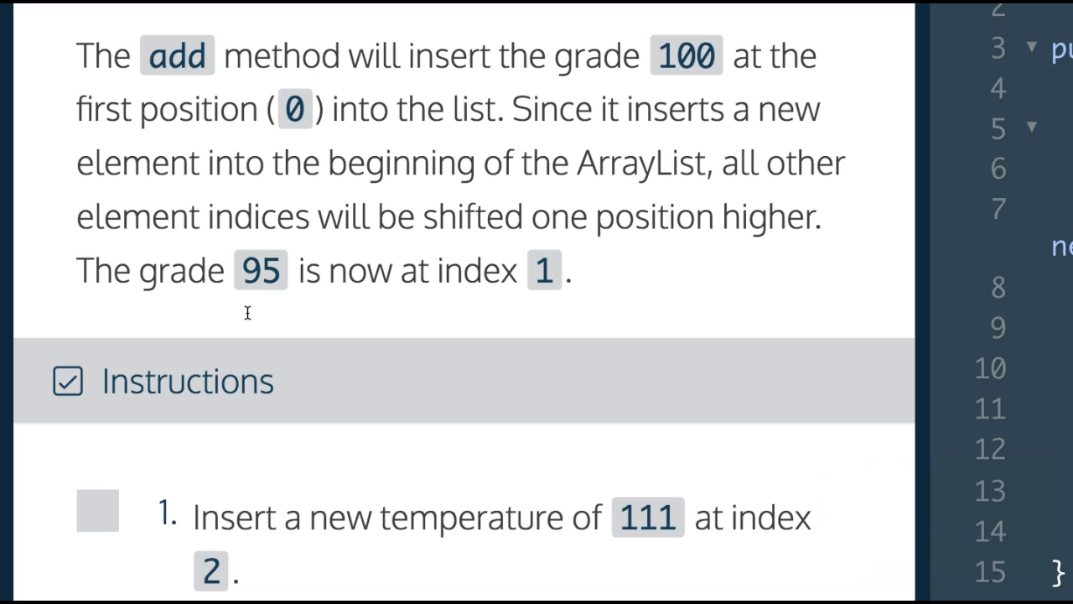
scroll(down, 3)
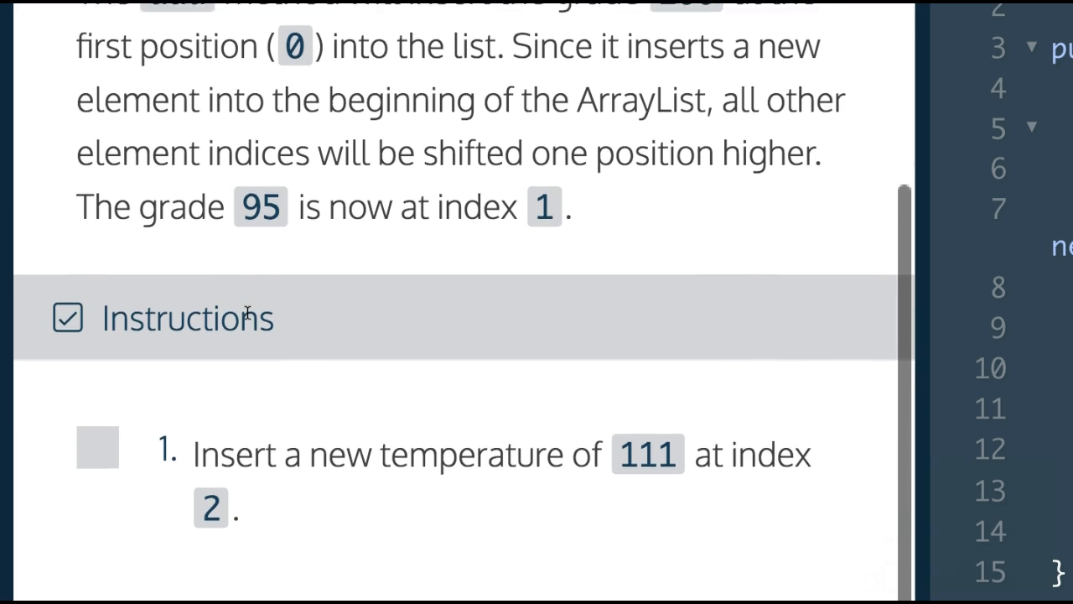
scroll(down, 3)
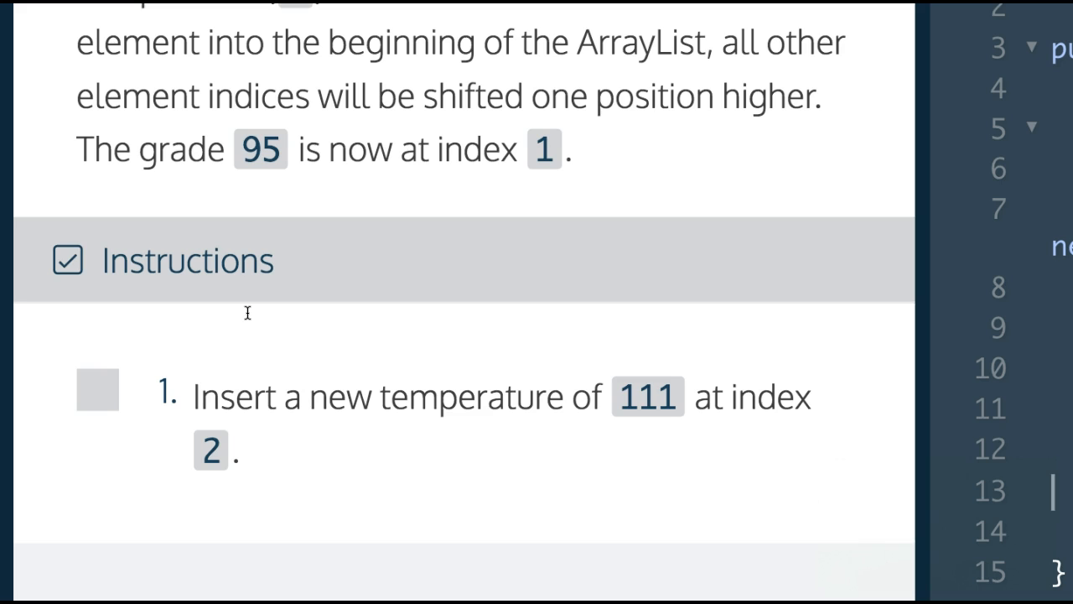
scroll(down, 3)
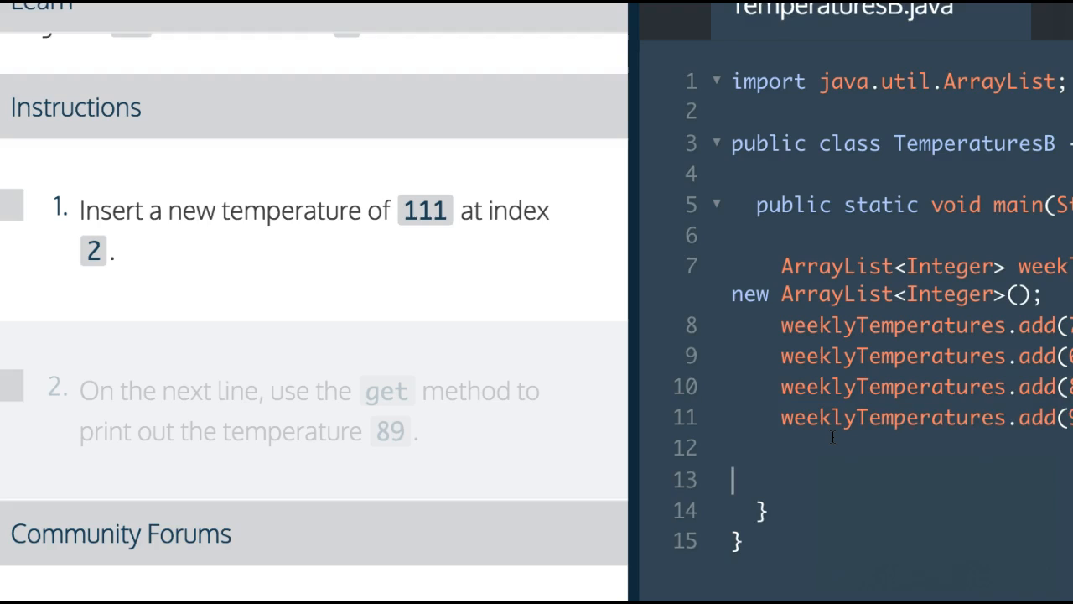
Step: Add weeklyTemperatures.add(2, 111); on line 13 and run it to pass the first check
text(weekl)
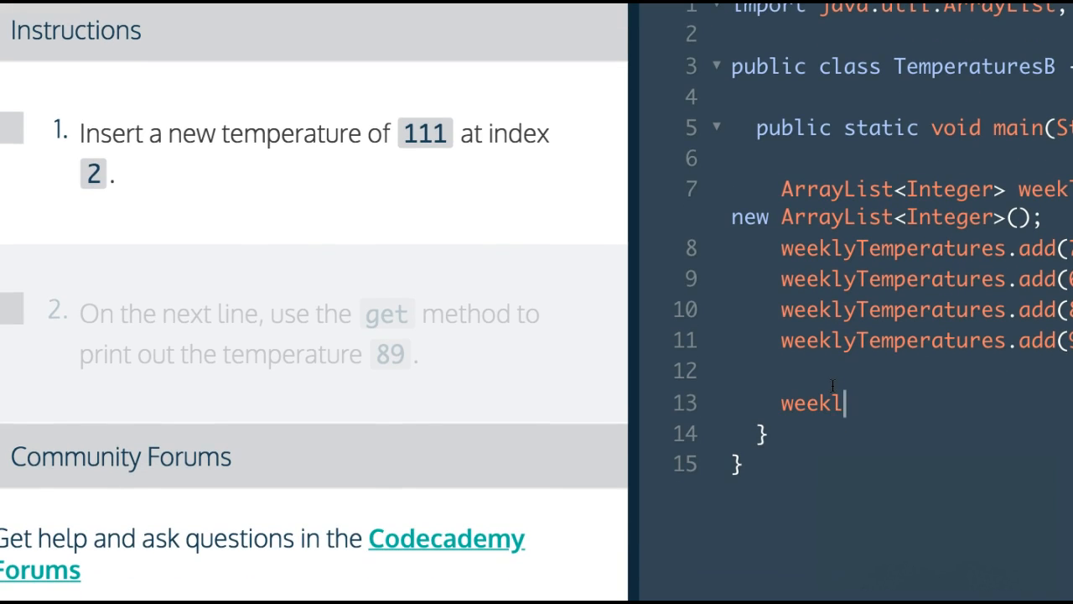
text(yTemperatu)
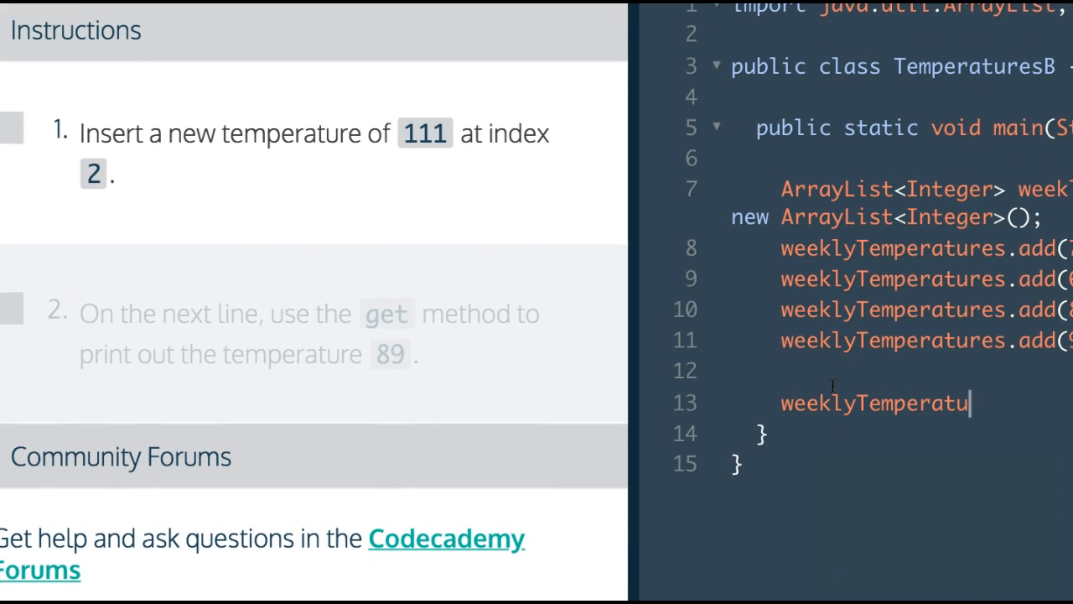
text(.add())
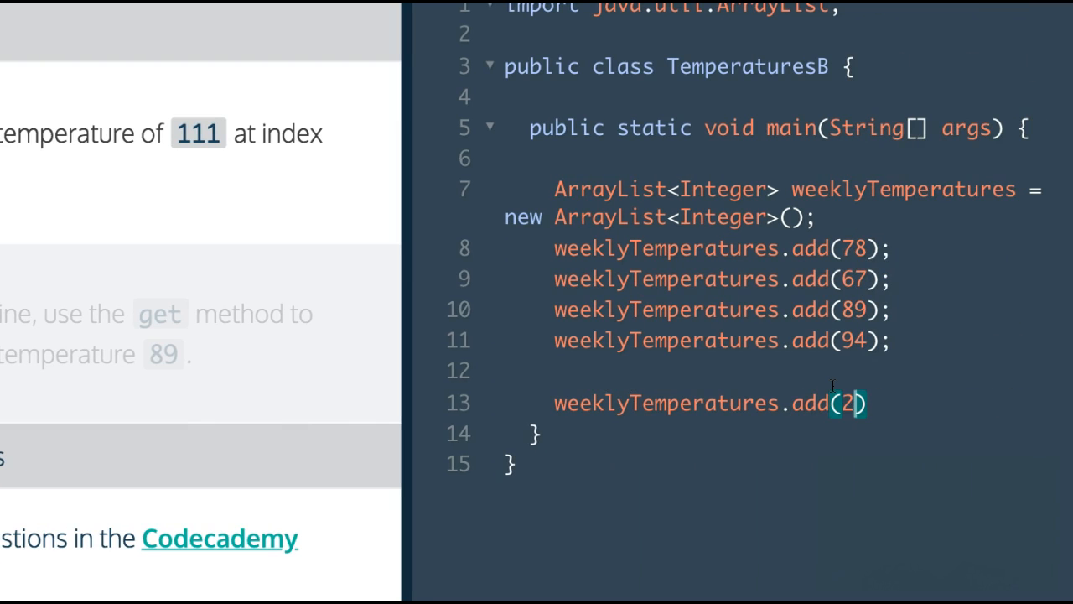
text(, 111)
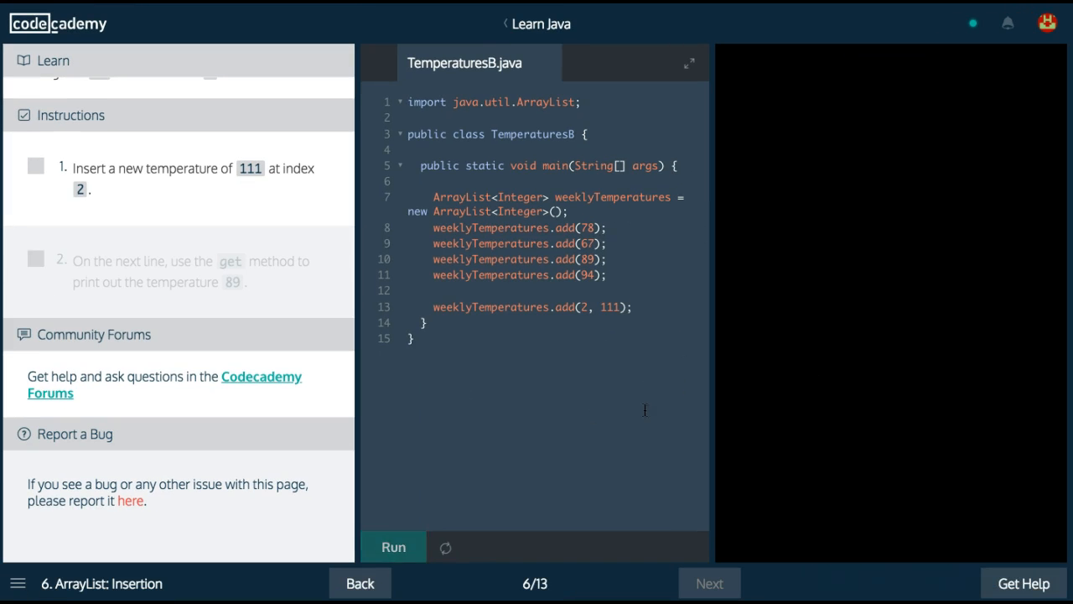
click(392, 547)
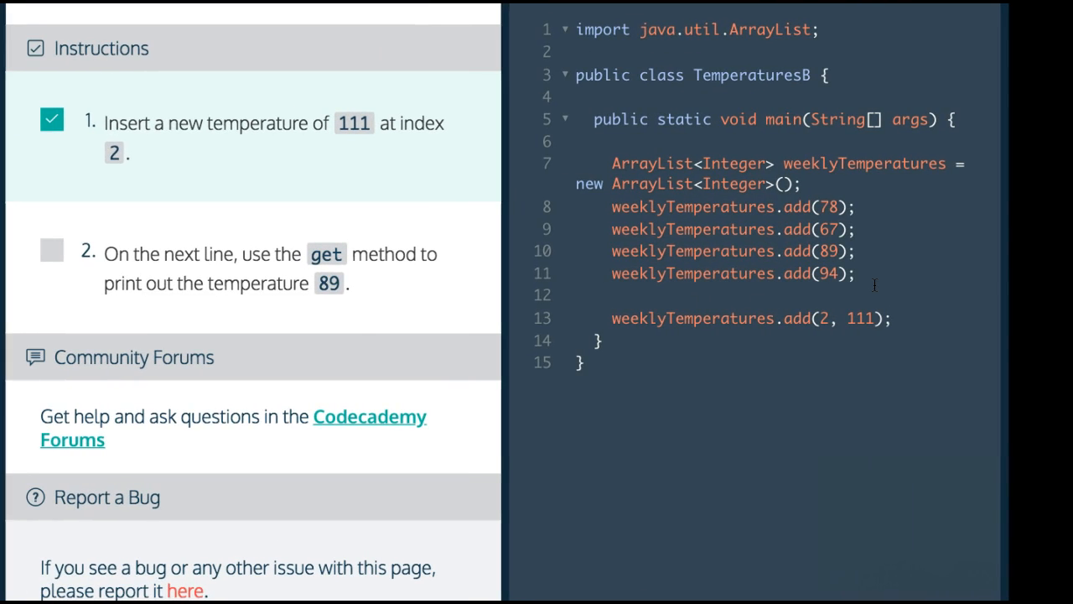
Step: Add System.out.println(weeklyTemperatures.get(3)); on a new line and run, printing 89
key(enter)
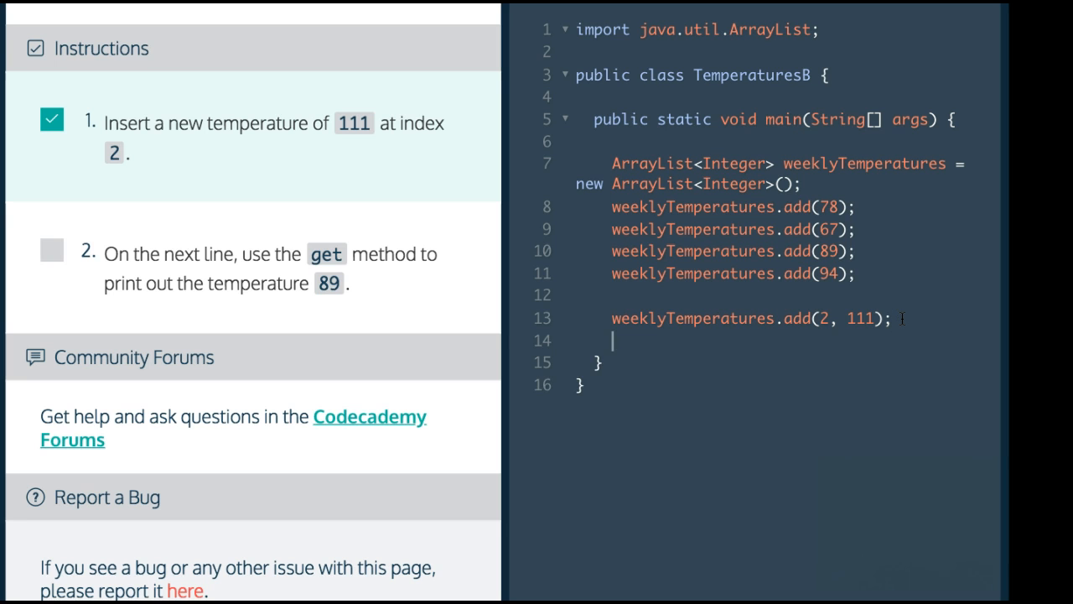
scroll(down, 3)
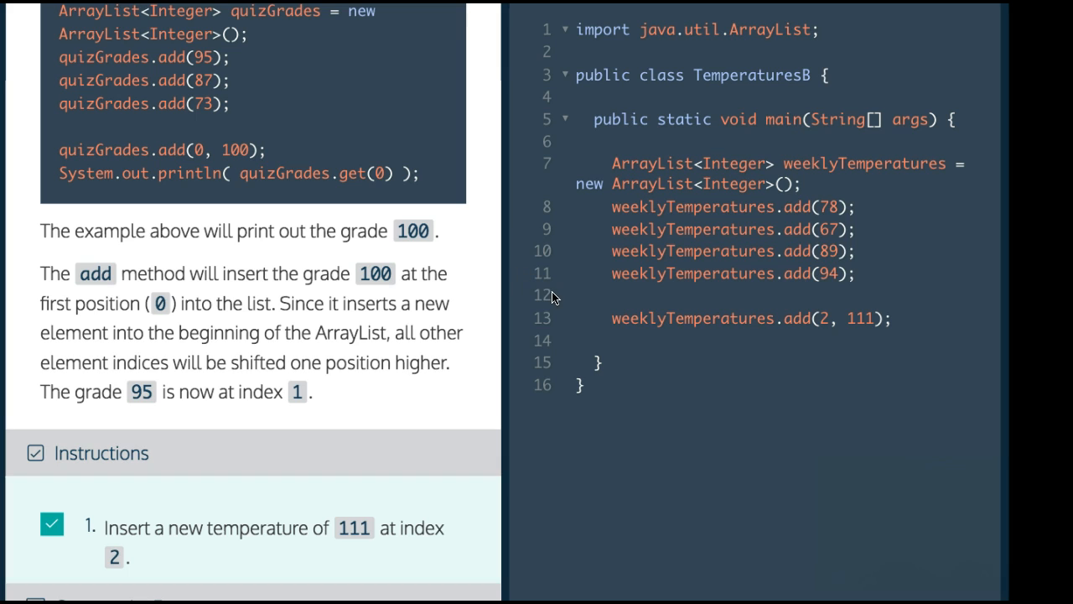
text(System.ou)
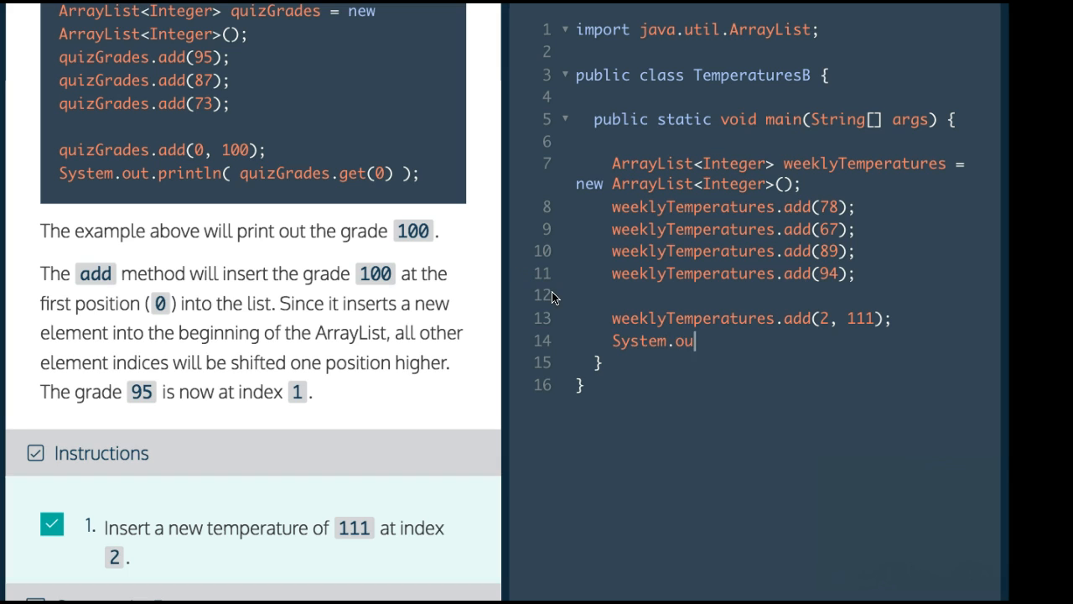
text(t.println( weeklyTemperat)
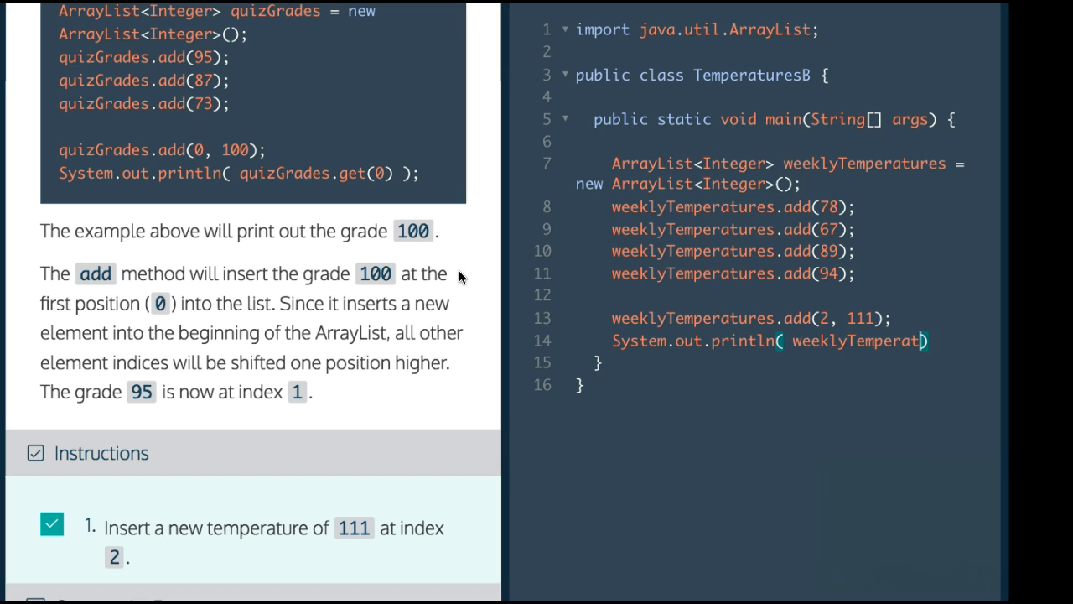
text(ures.get()
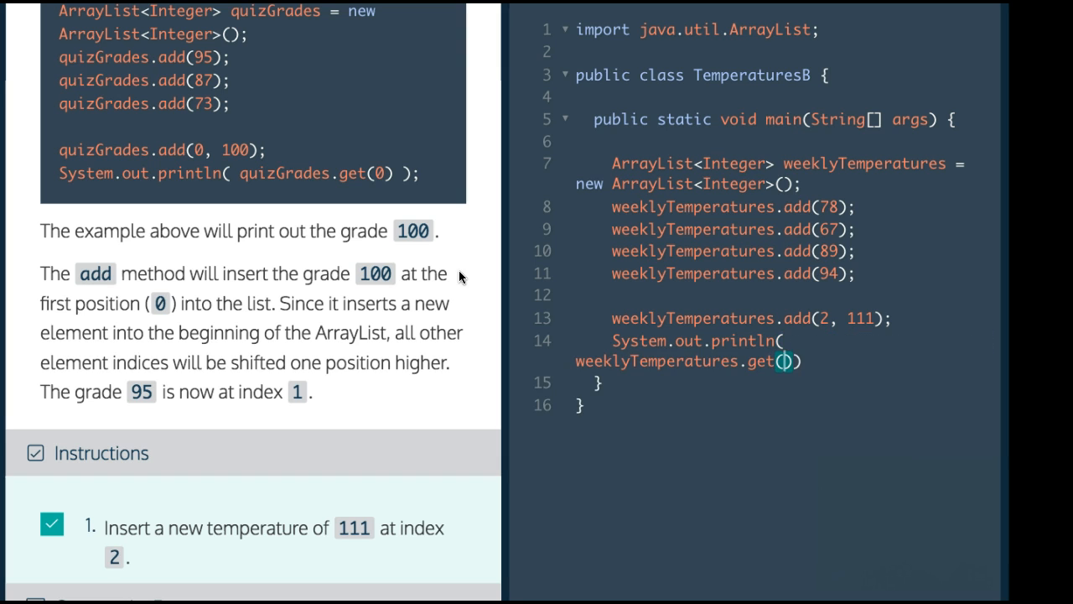
scroll(down, 3)
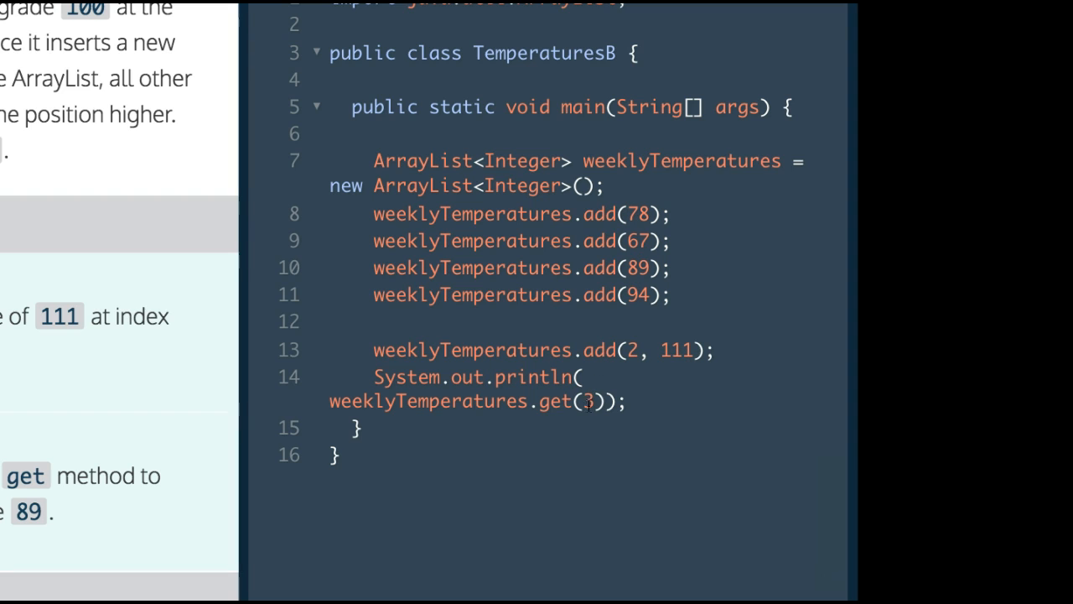
click(392, 546)
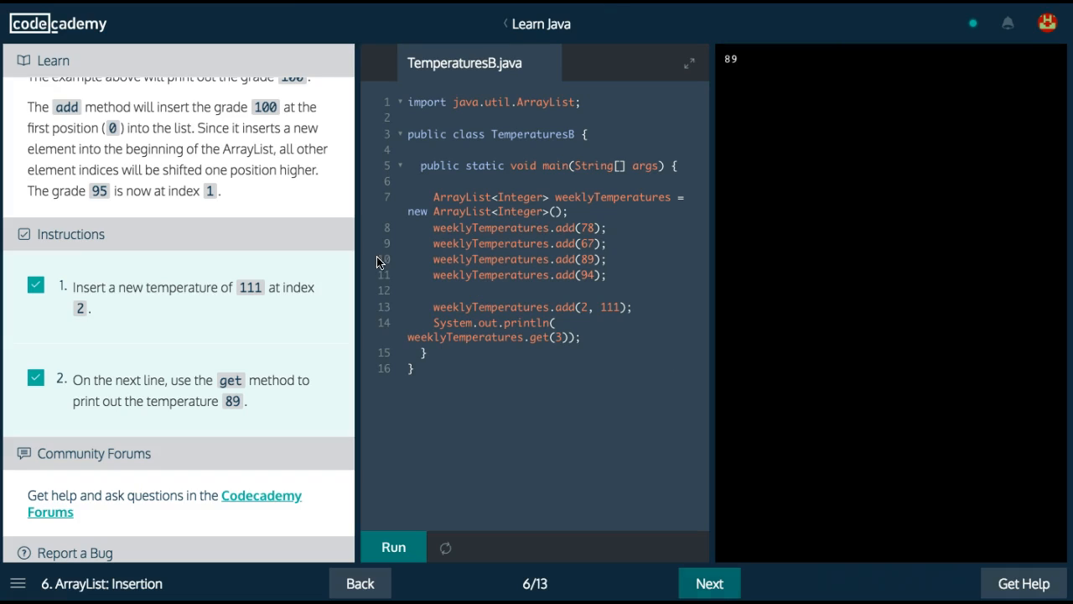
mouse_move(342, 444)
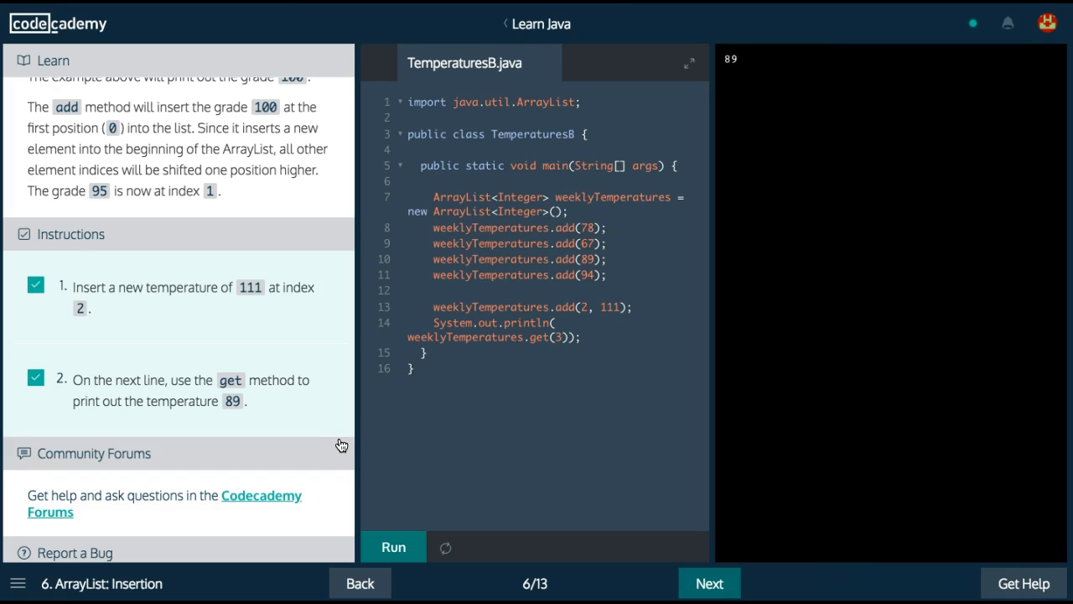